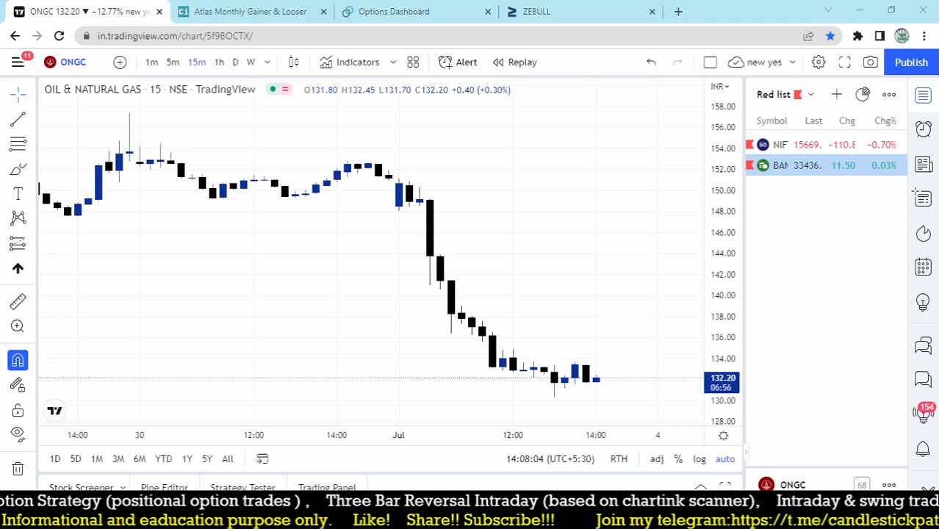
mouse_move(606, 315)
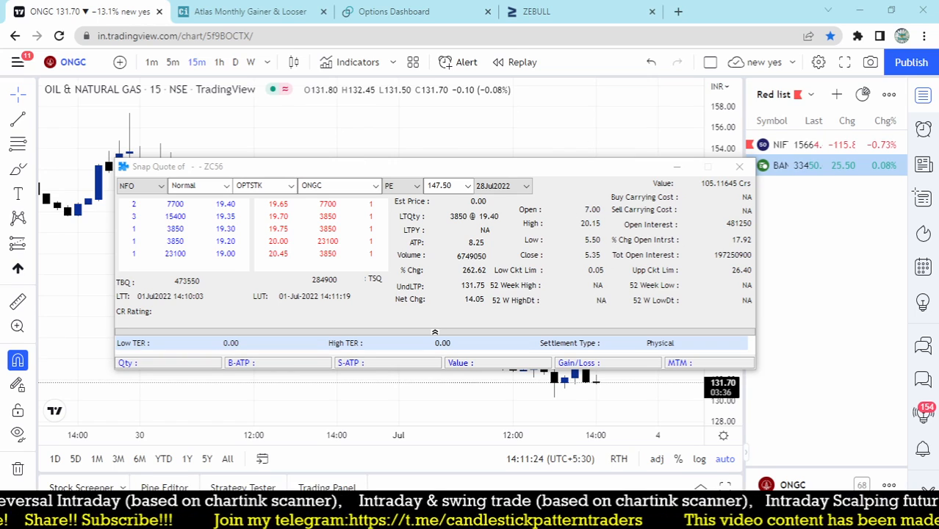
Quote the VEDL 220.00 PE option in Snap Quote, then close it to reveal the ONGC chart.
left_click(740, 166)
type("VEDL")
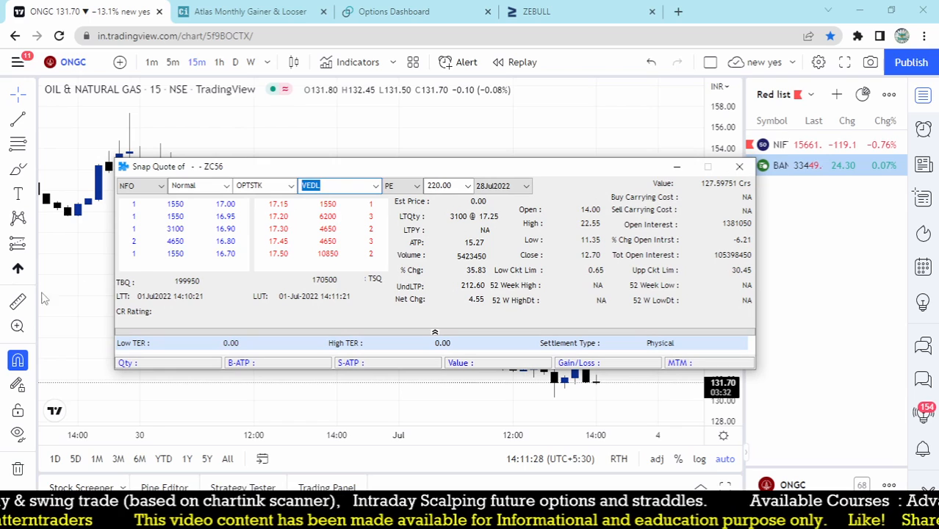
mouse_move(144, 266)
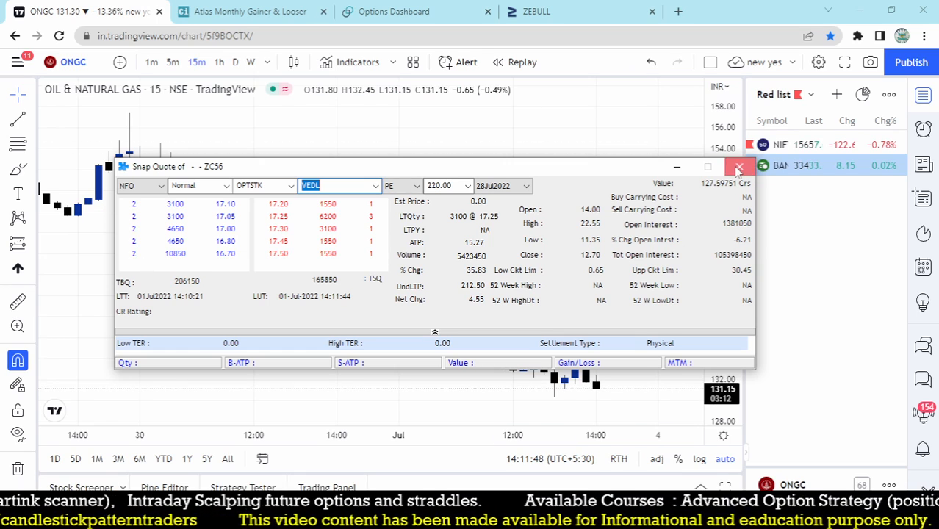
left_click(741, 166)
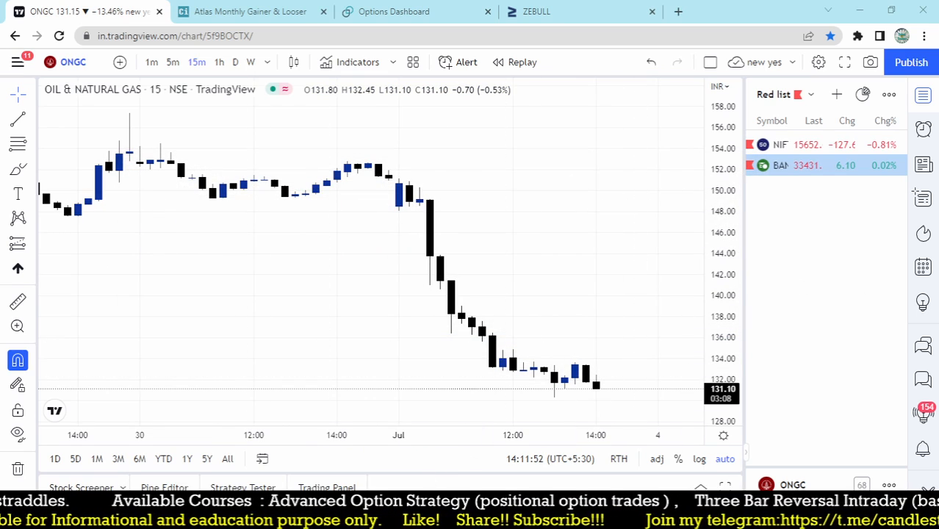
Switch to Telegram and view the Candlestick Pattern Traders channel's 1 July alerts beside the chart.
left_click(581, 12)
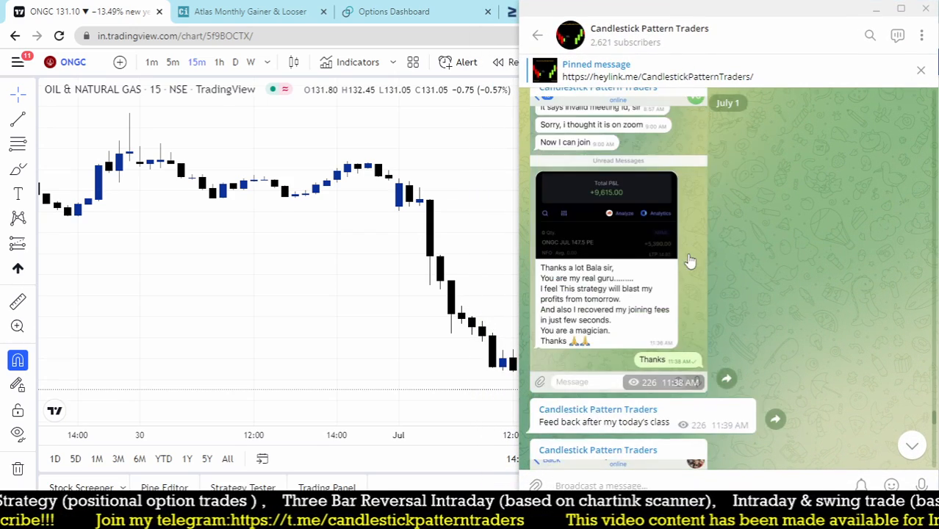
left_click(605, 213)
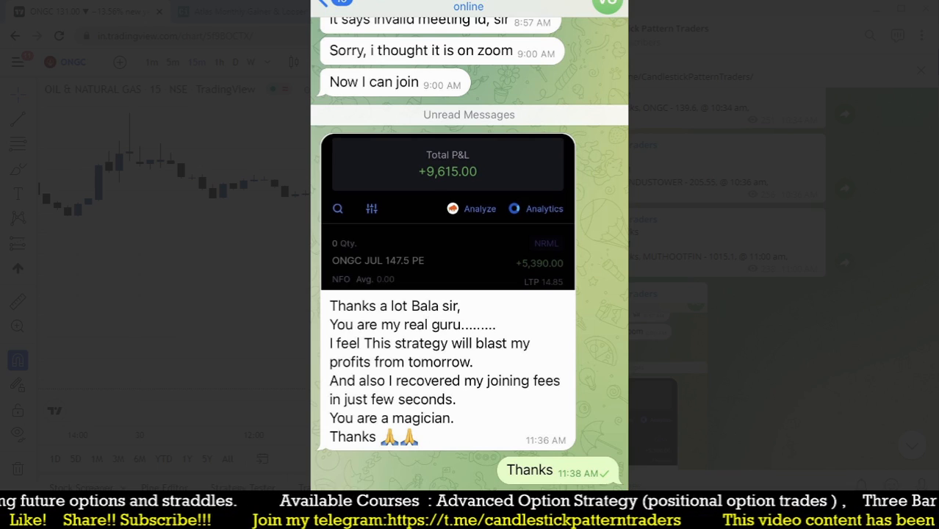
scroll("up", 3)
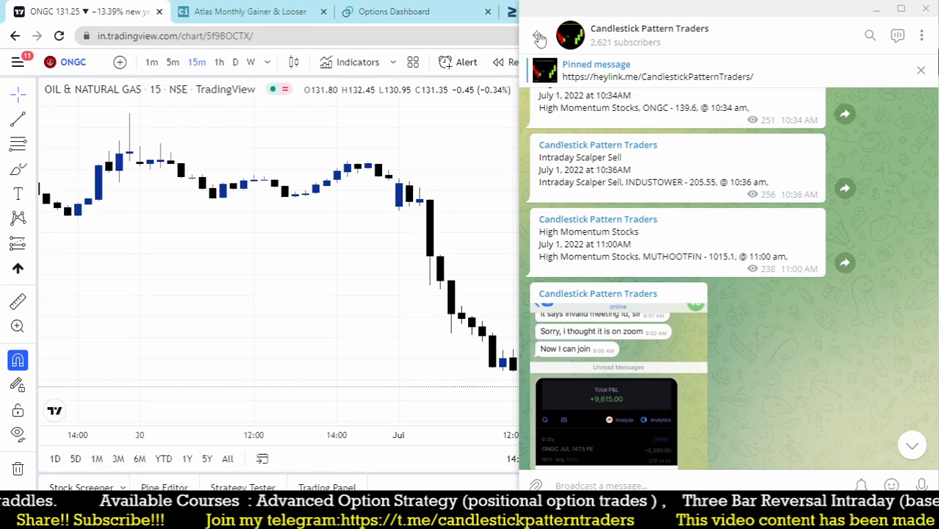
left_click(540, 36)
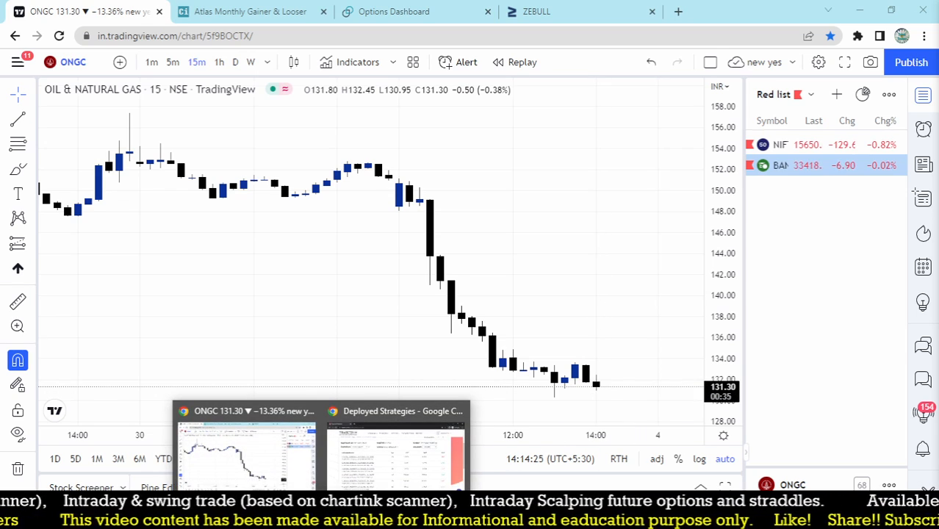
mouse_move(526, 239)
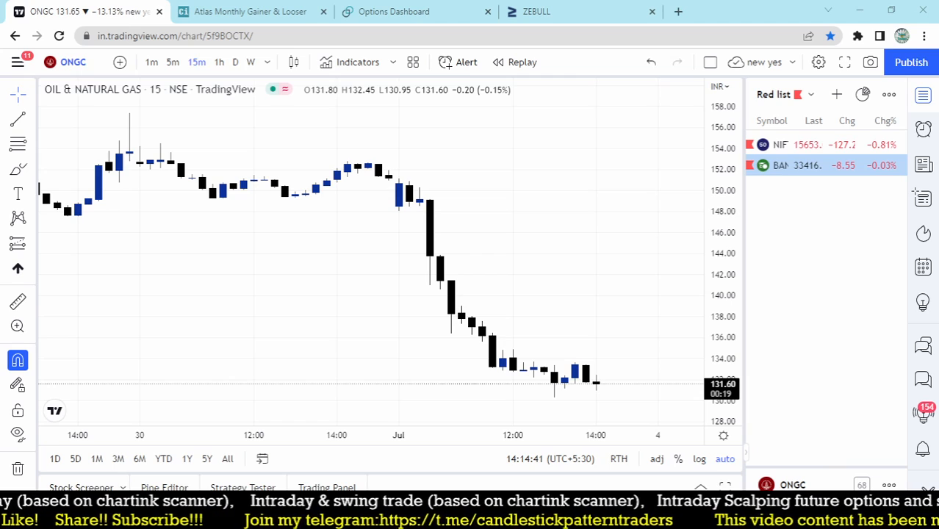
mouse_move(533, 200)
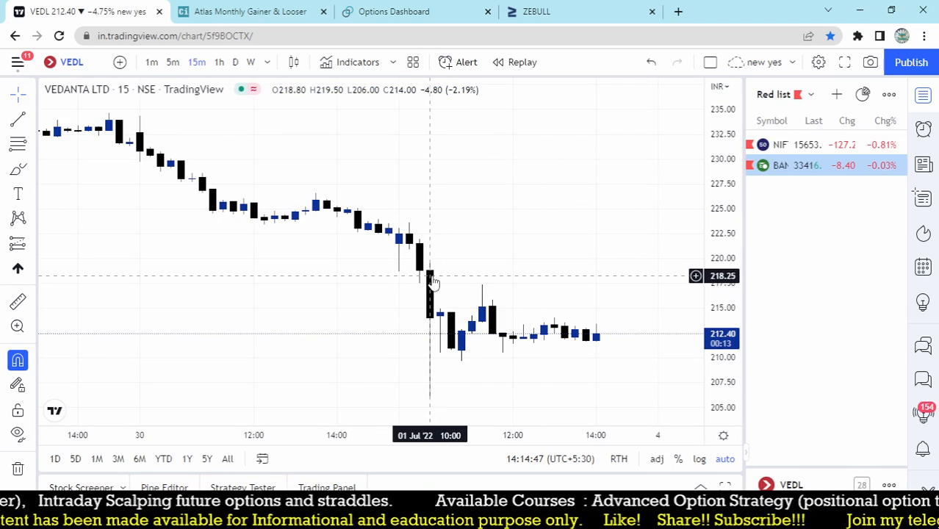
mouse_move(435, 400)
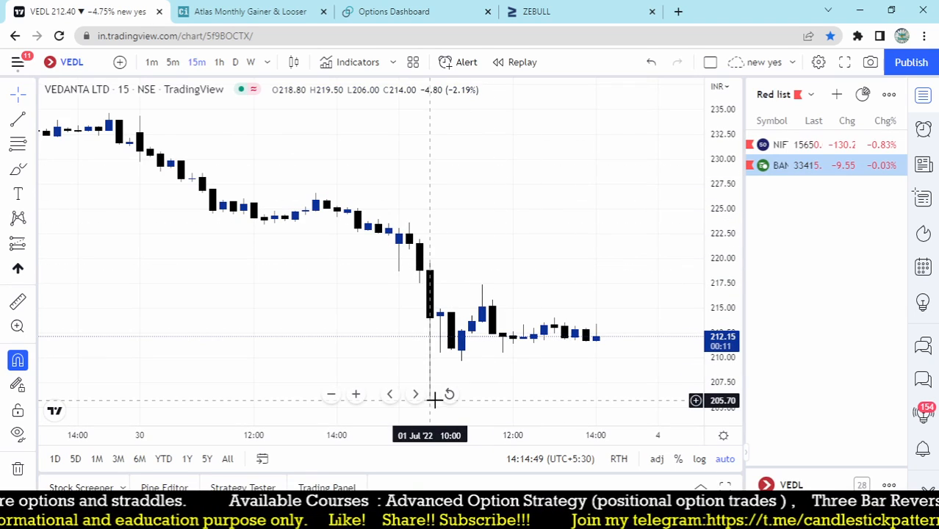
mouse_move(503, 277)
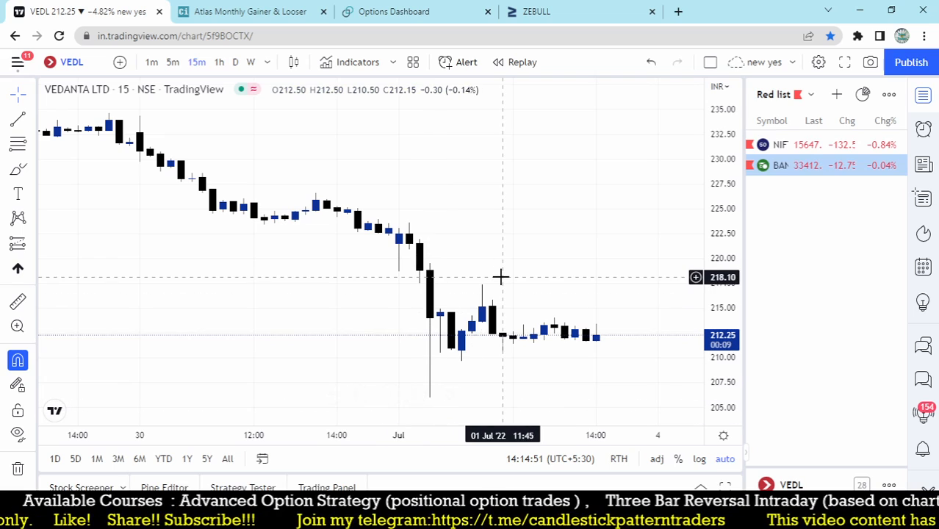
mouse_move(668, 414)
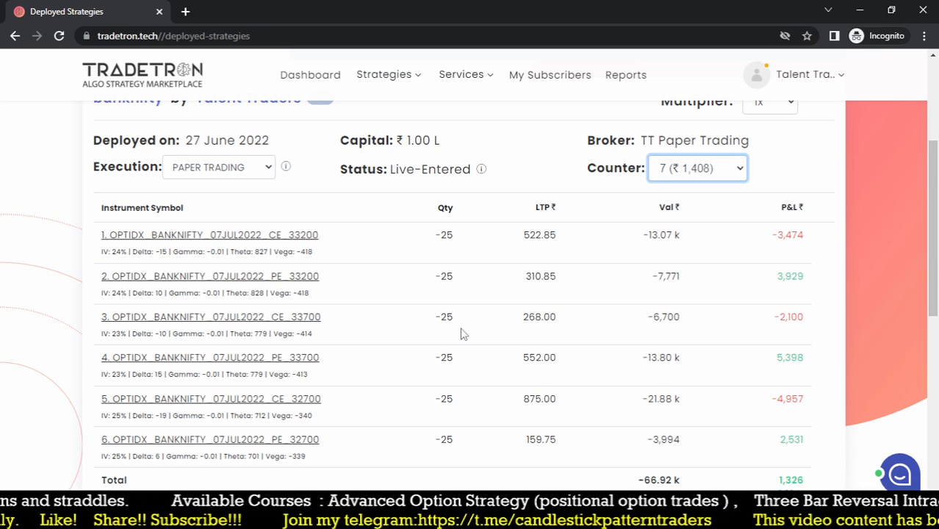
Locate the deployed banknifty strategy with ₹1.00 L capital and open its three-dot actions menu.
scroll("up", 3)
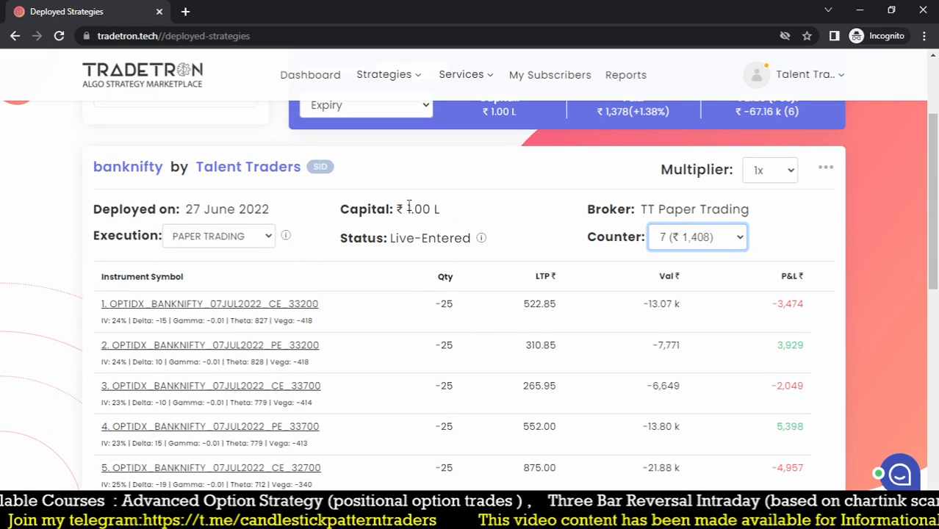
double_click(418, 209)
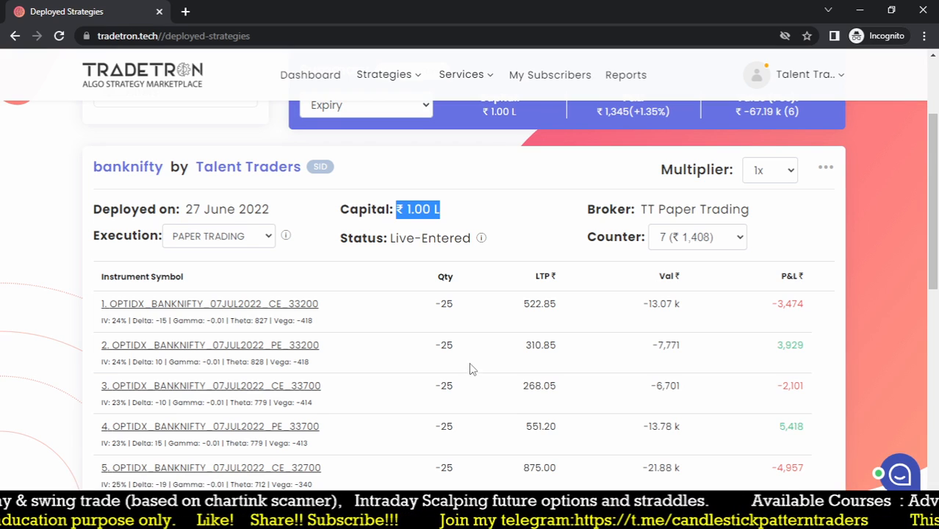
left_click(826, 168)
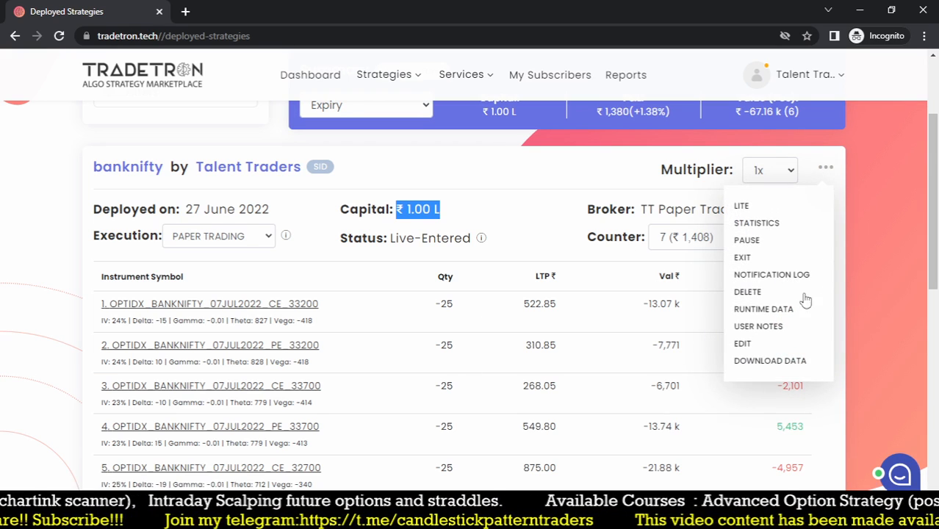
Edit the banknifty strategy's Capital Required from 100000 to 450000 and update it.
left_click(742, 344)
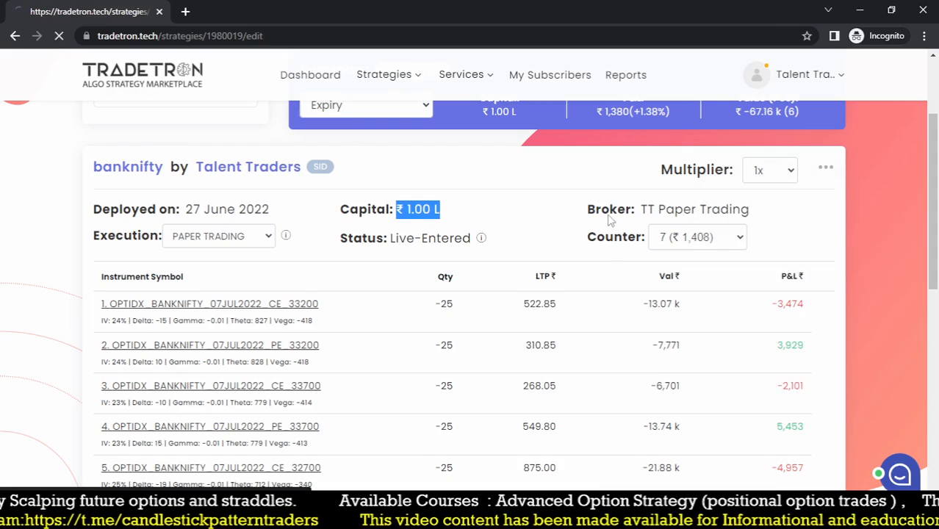
scroll("down", 3)
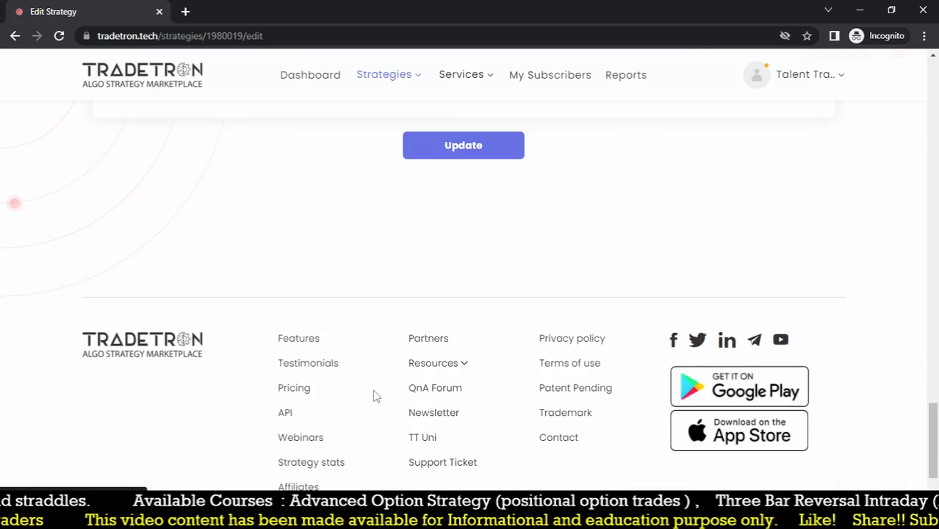
scroll("up", 3)
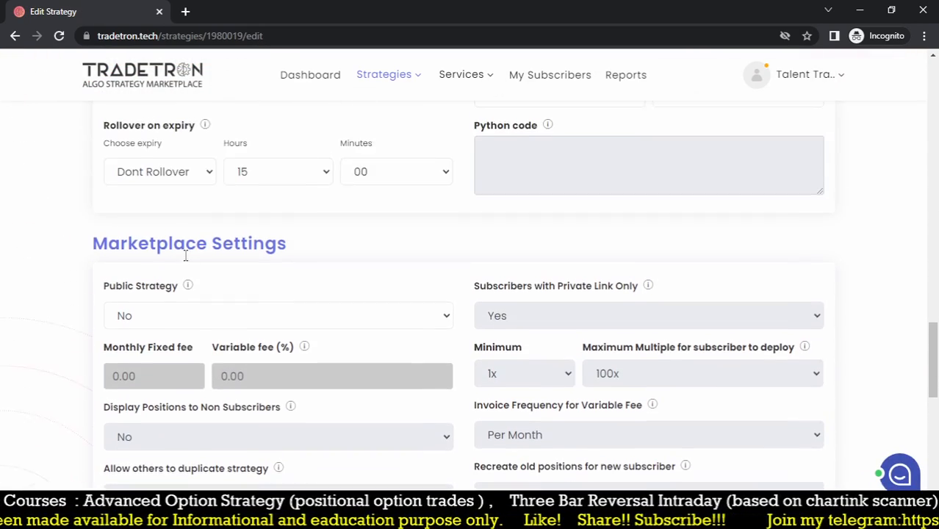
scroll("up", 3)
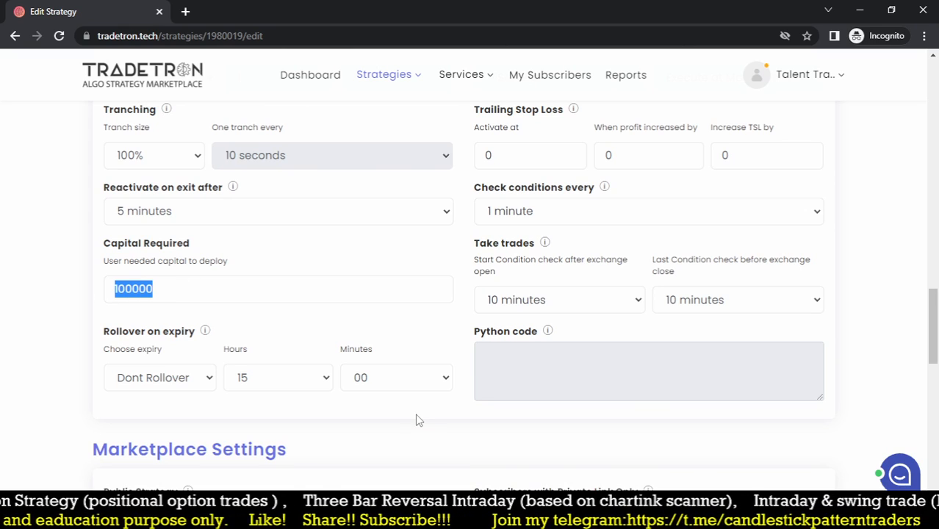
type("450000")
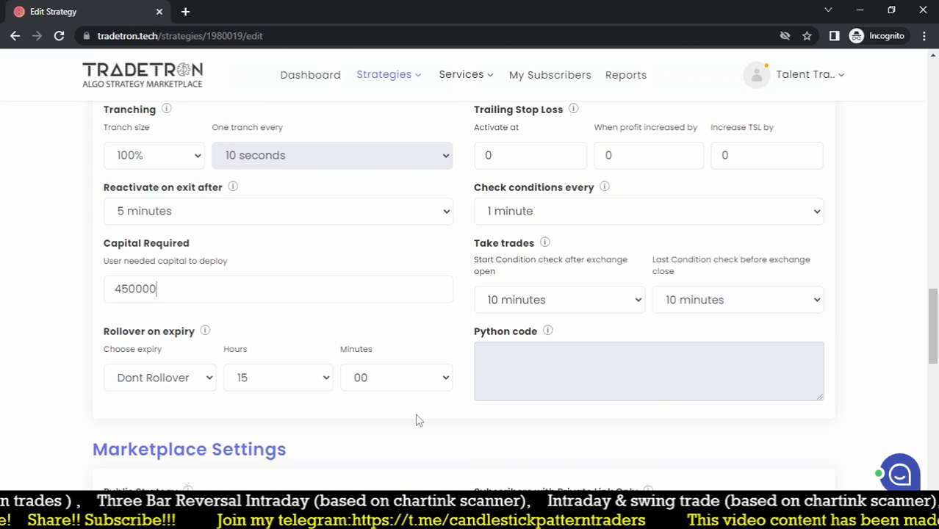
scroll("down", 3)
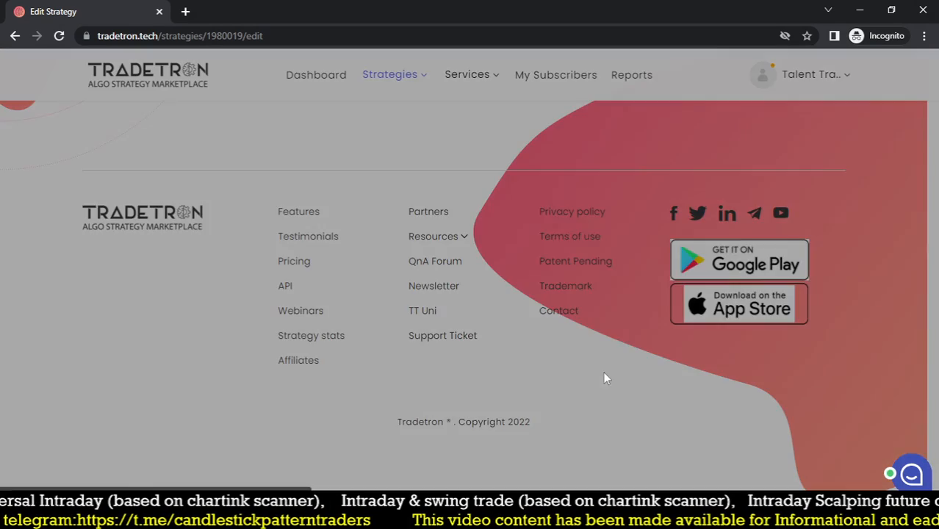
left_click(383, 82)
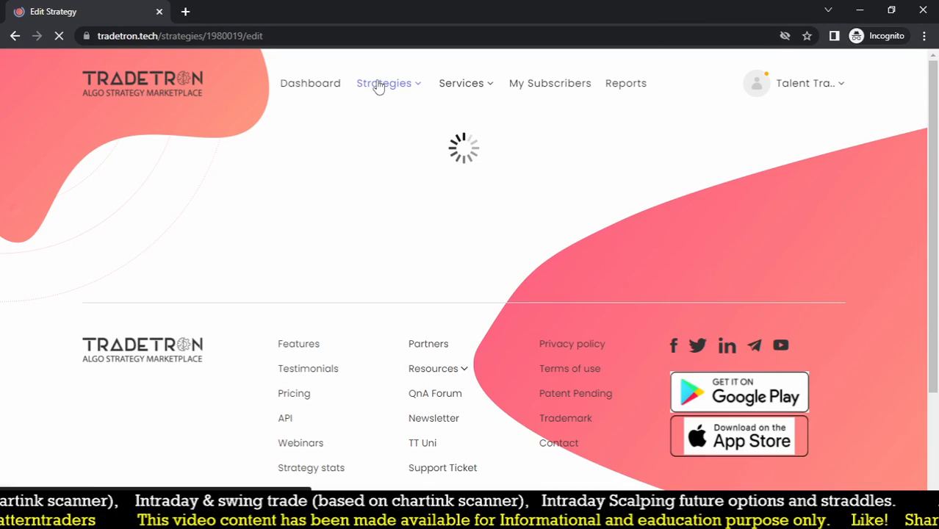
left_click(384, 83)
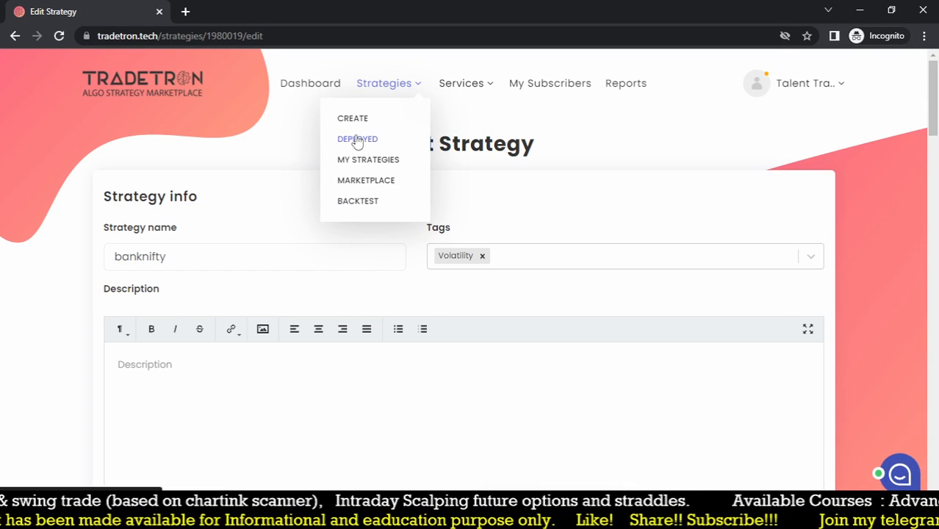
Go to Deployed strategies and confirm the banknifty strategy now reads 4.50 L capital with its six legs.
left_click(357, 138)
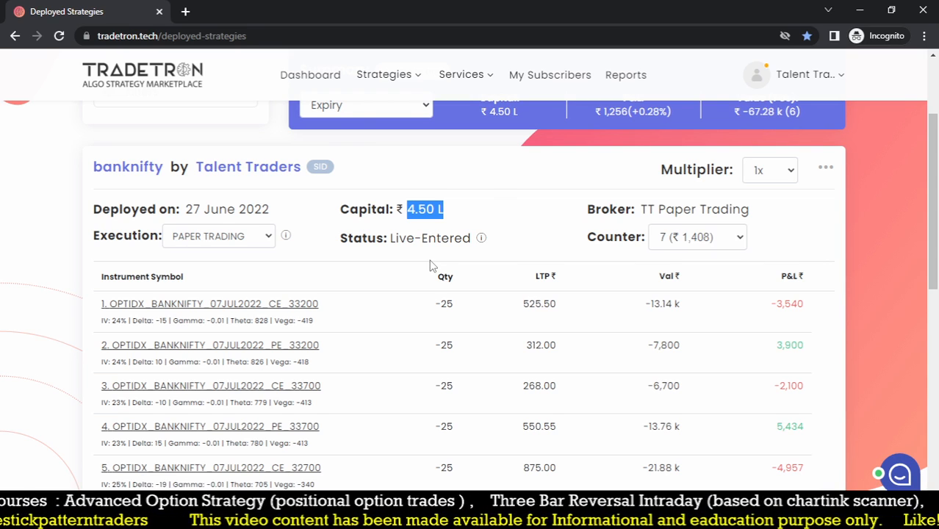
scroll("down", 3)
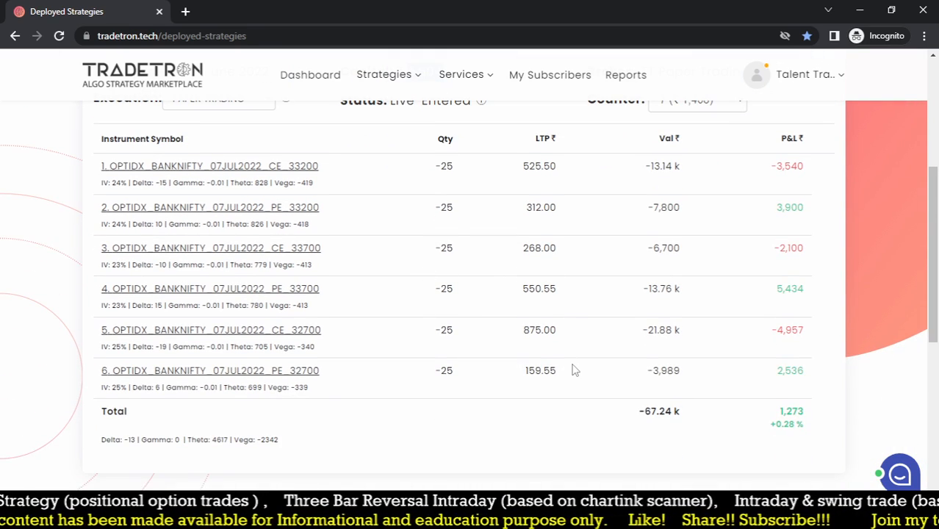
scroll("up", 3)
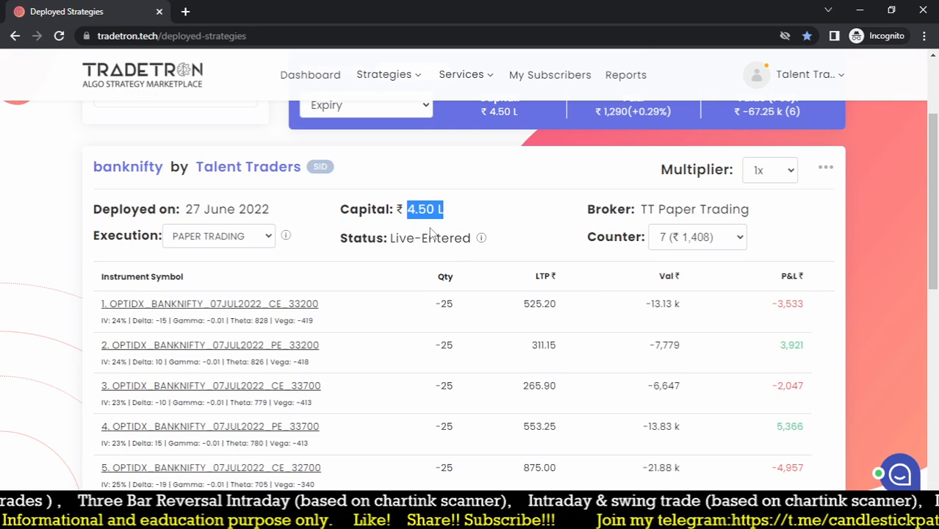
scroll("up", 3)
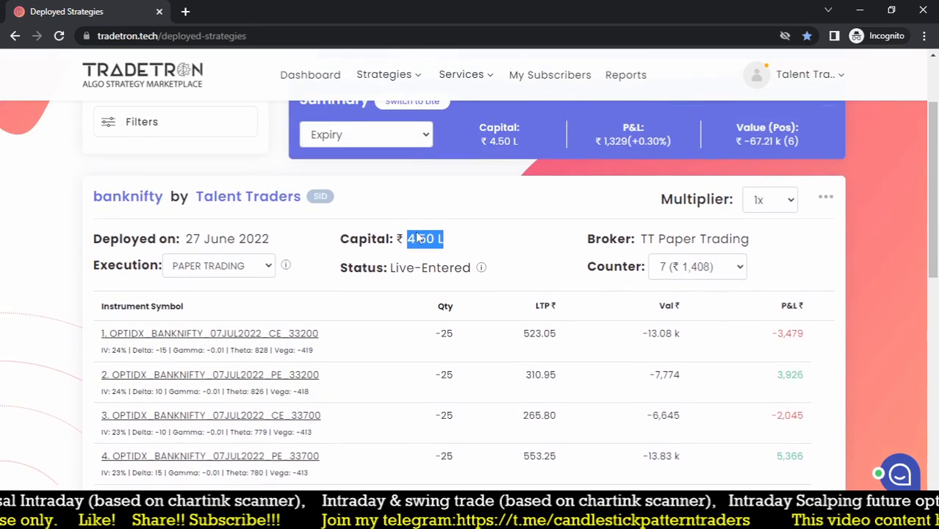
scroll("down", 3)
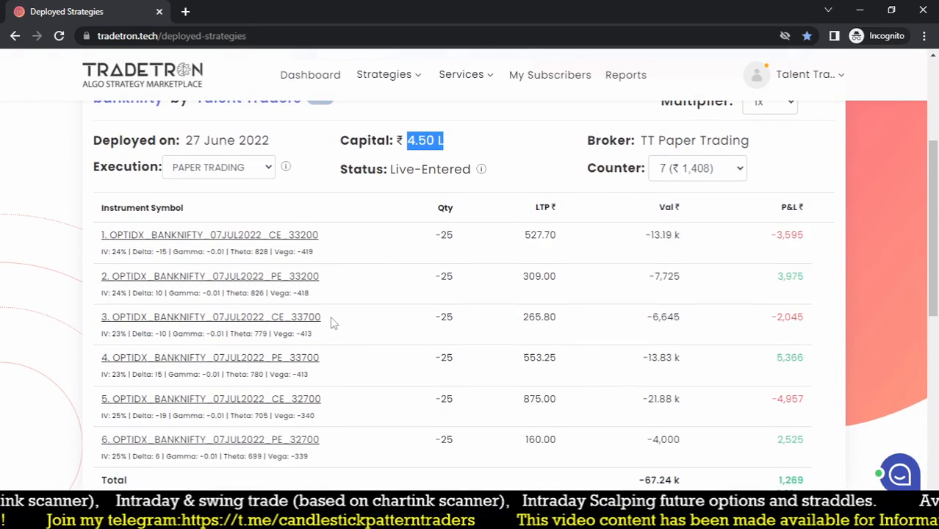